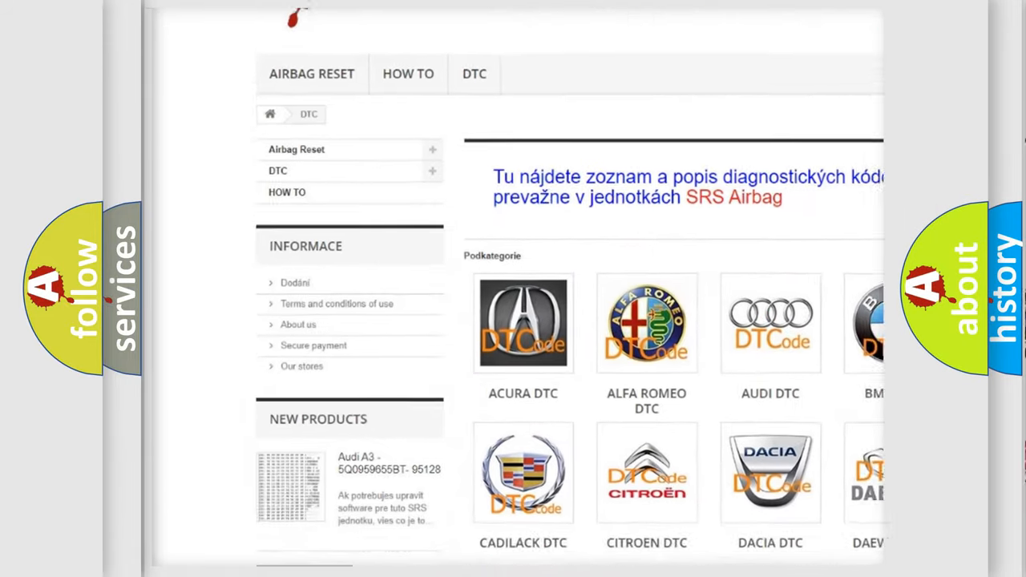
scroll("down", 3)
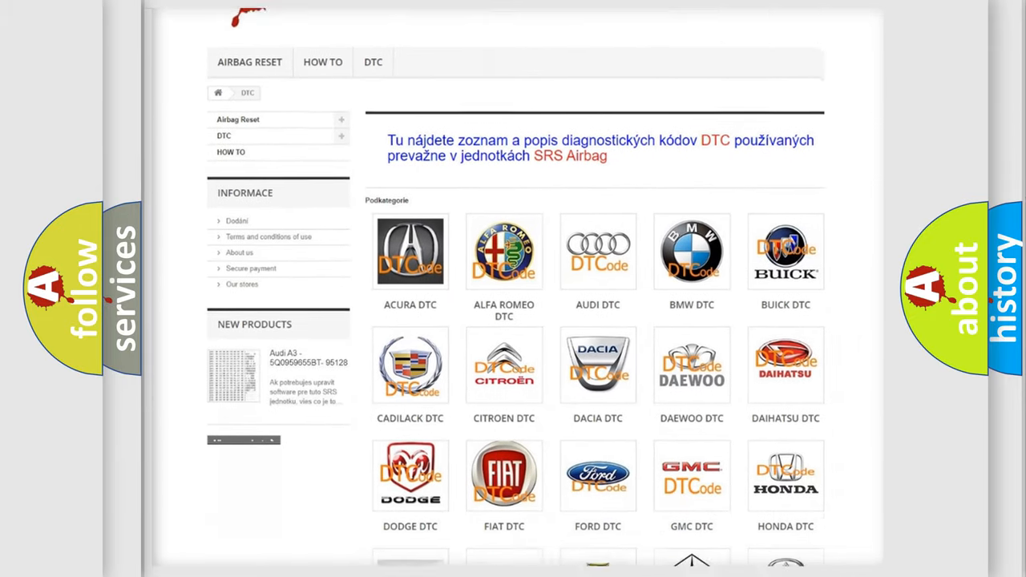
scroll("down", 3)
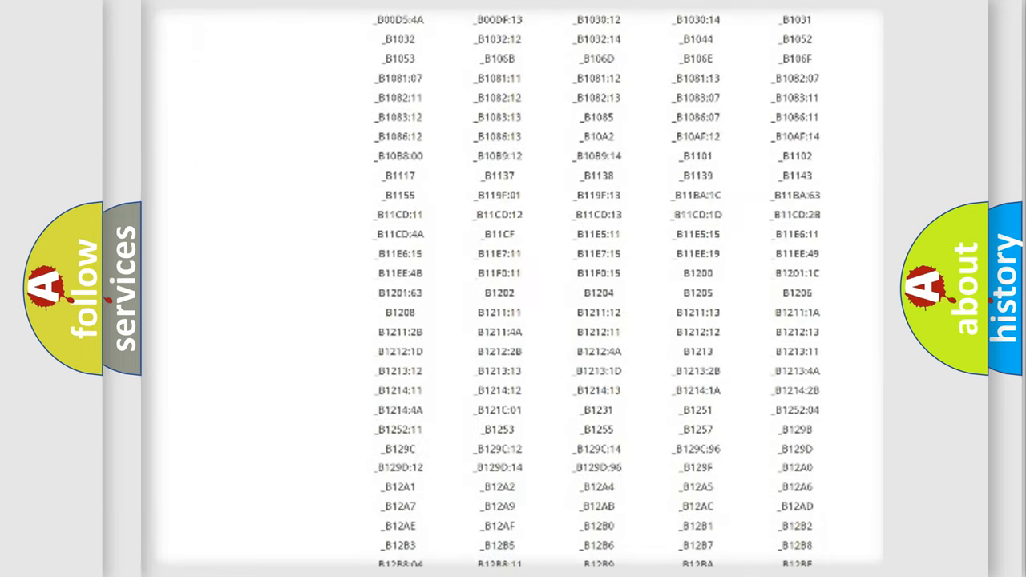
scroll("down", 3)
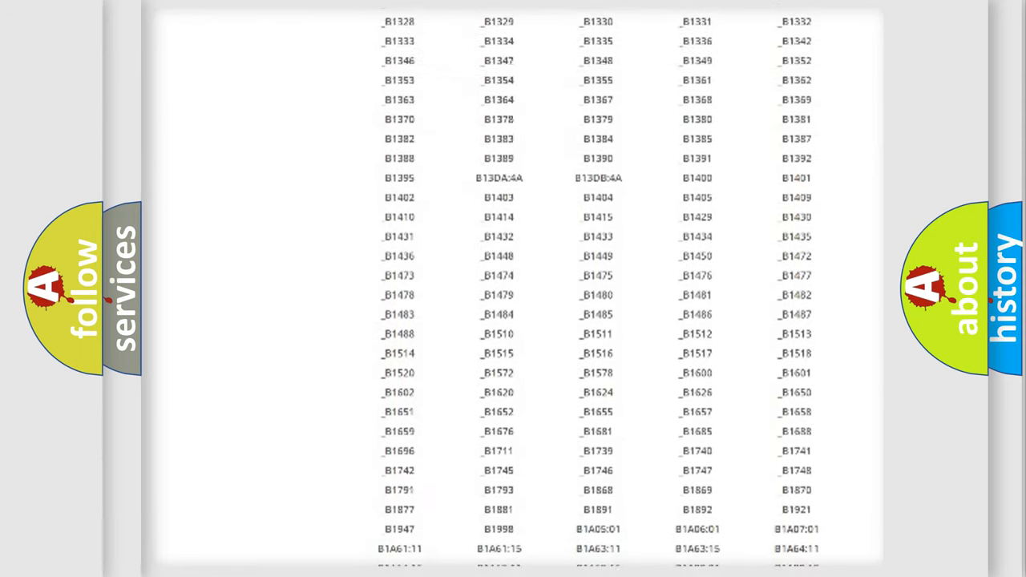